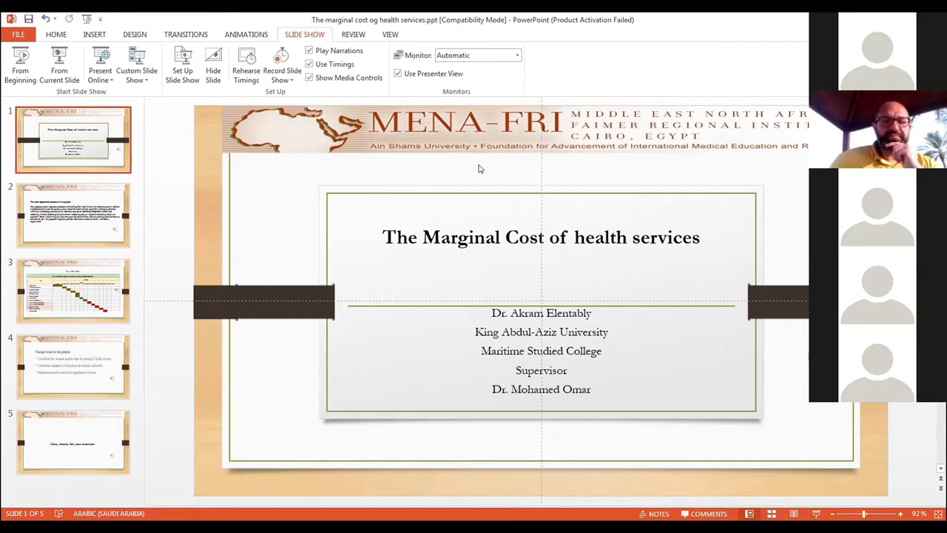
# Show slide 2 on the project's main expected outcome
pyautogui.click(72, 216)
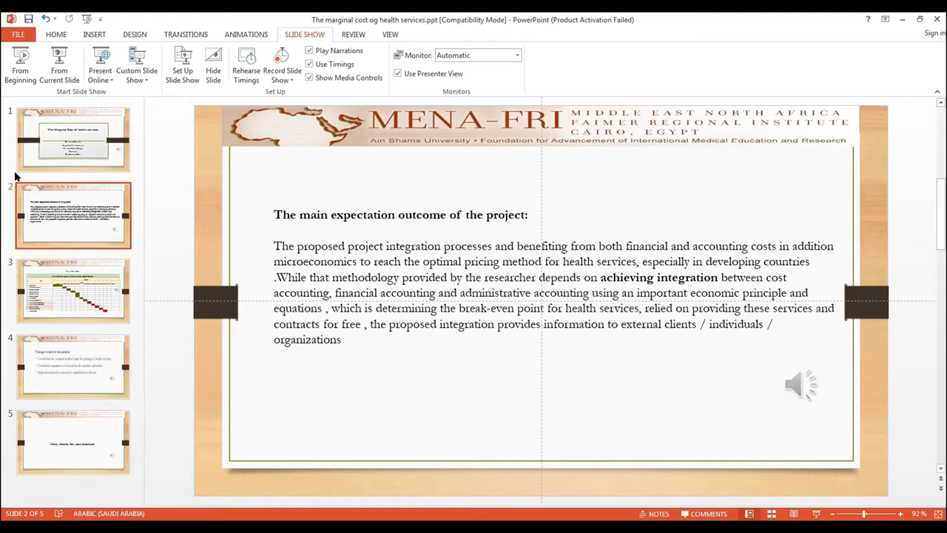
# Advance through the Gantt chart slide to slide 4 listing the project's changes
pyautogui.click(74, 290)
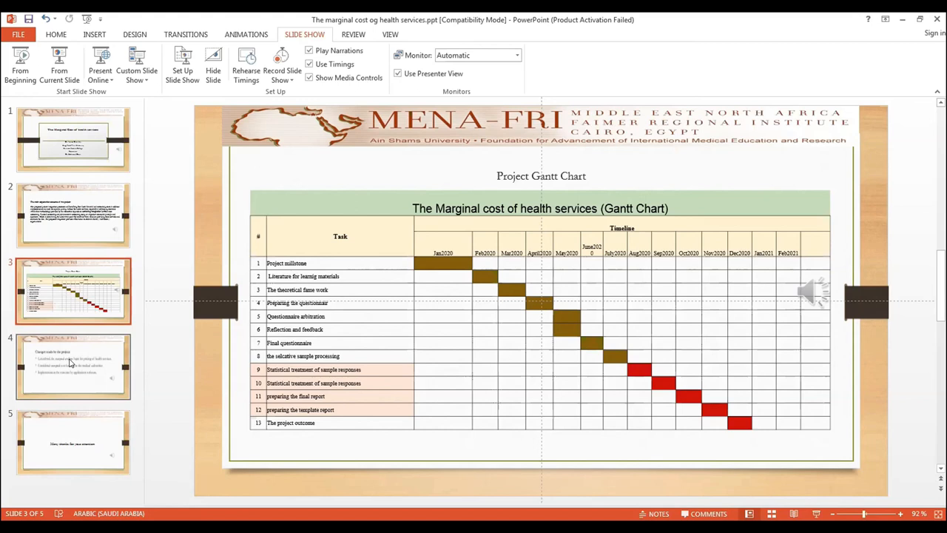
pyautogui.click(72, 367)
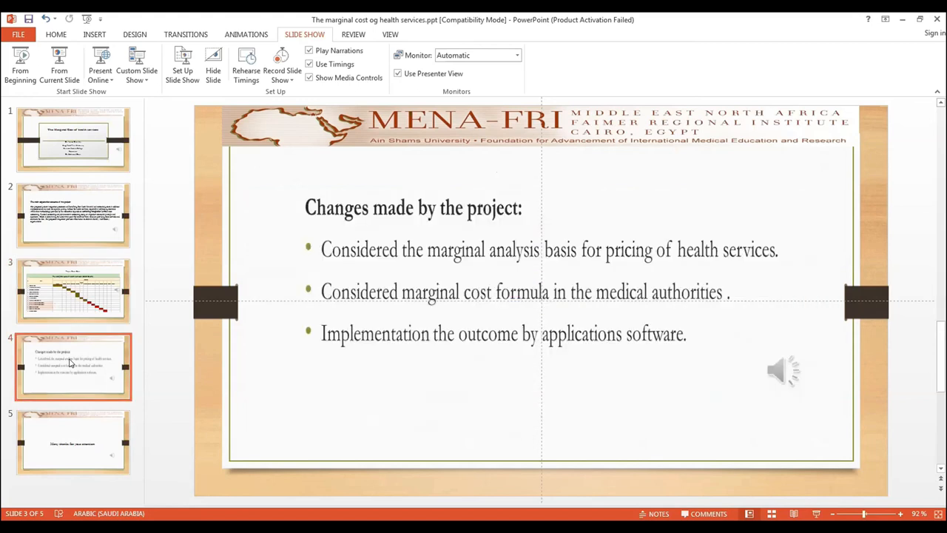